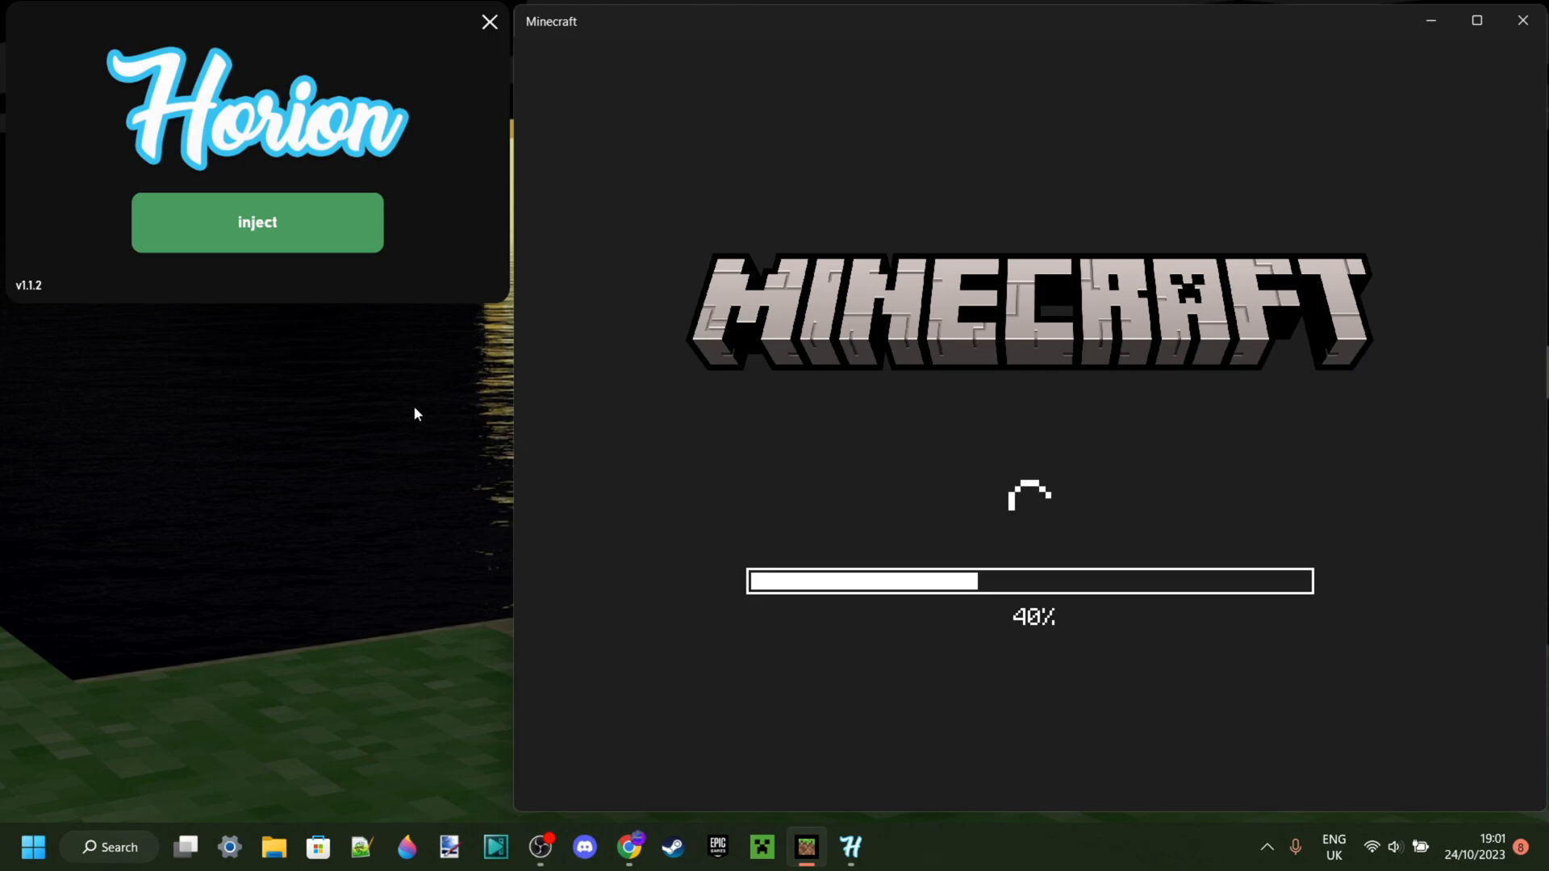
mouse_move(697, 455)
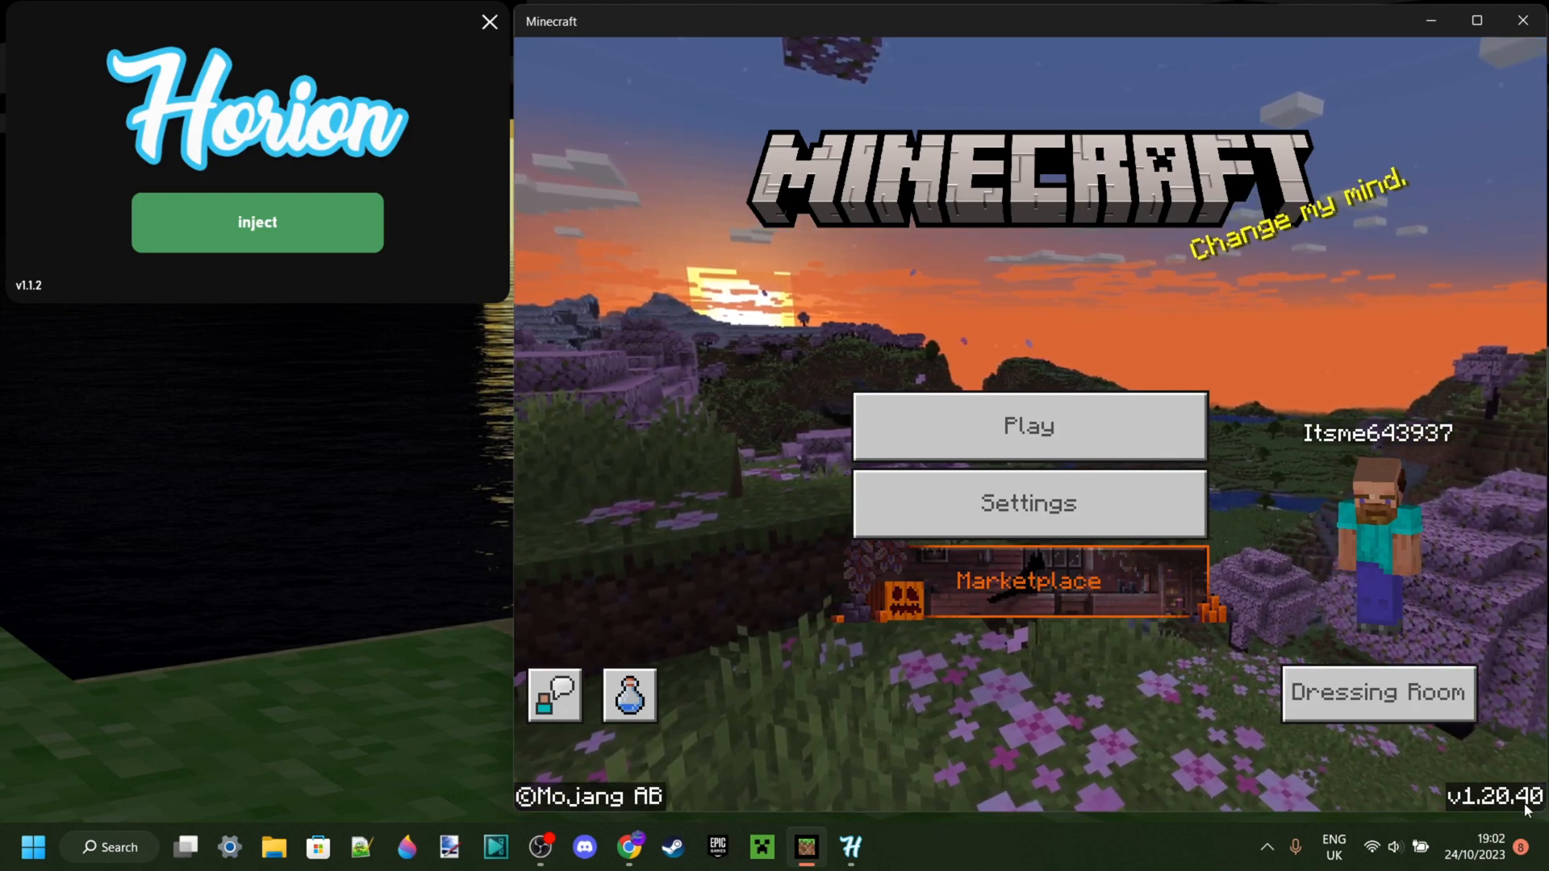
mouse_move(408, 223)
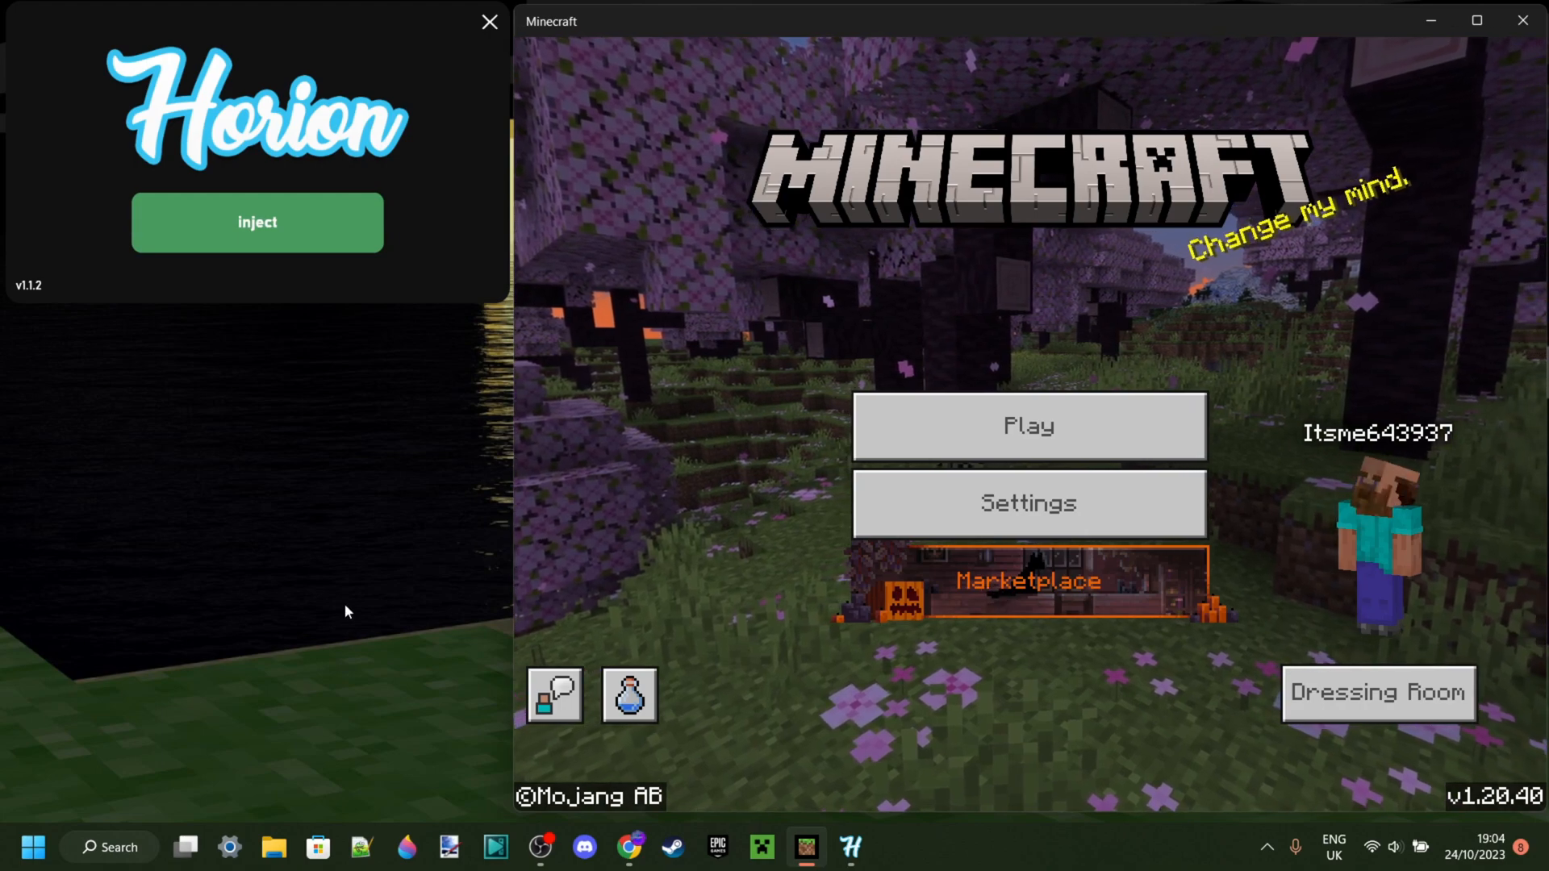
mouse_move(326, 582)
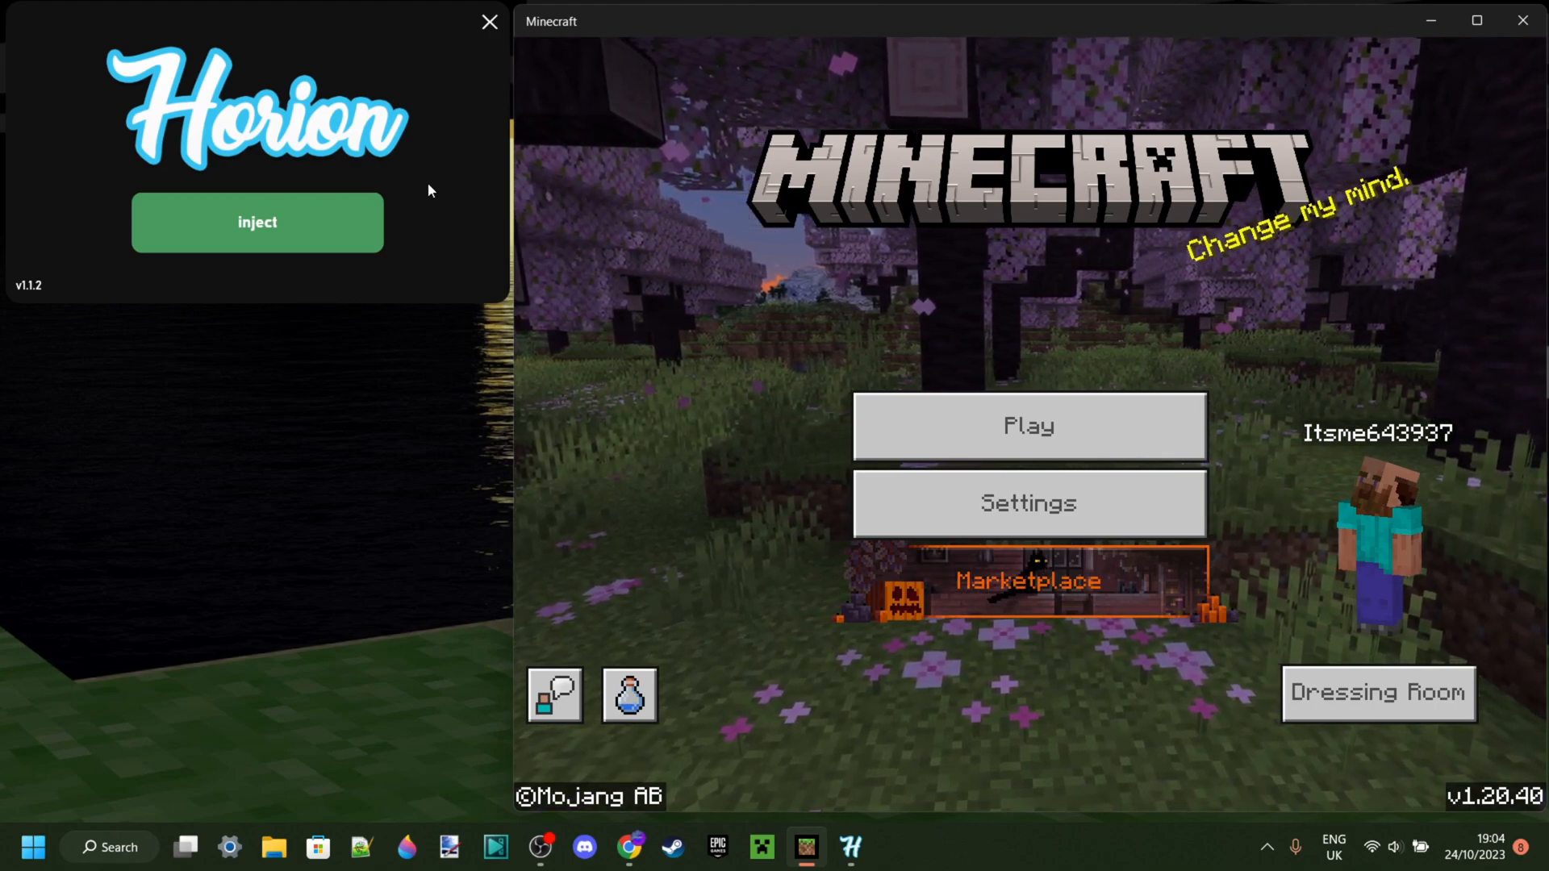
mouse_move(419, 263)
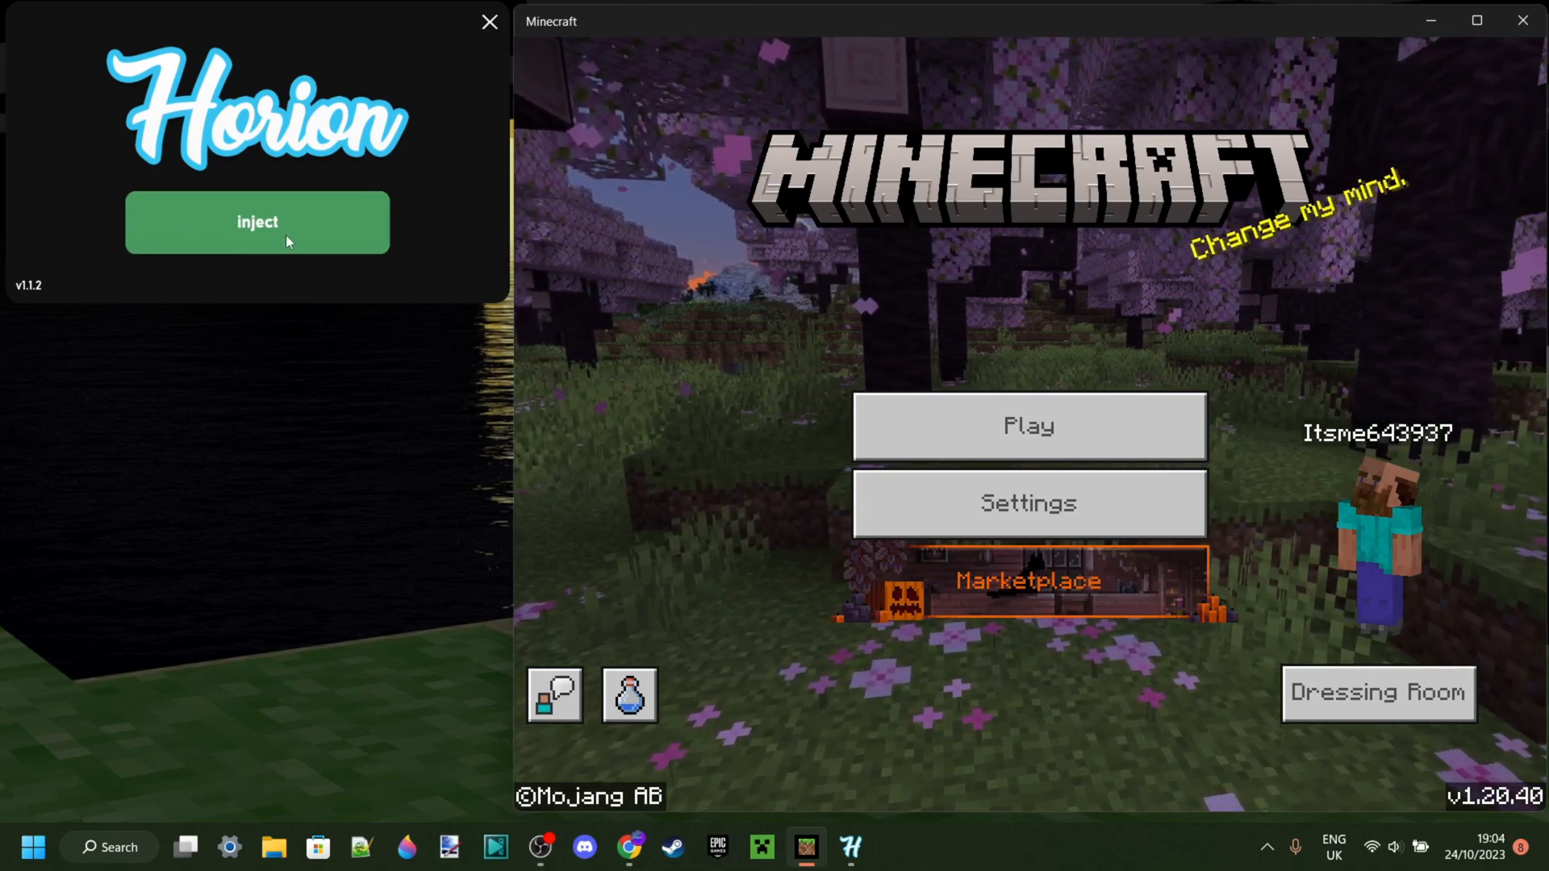
mouse_move(394, 312)
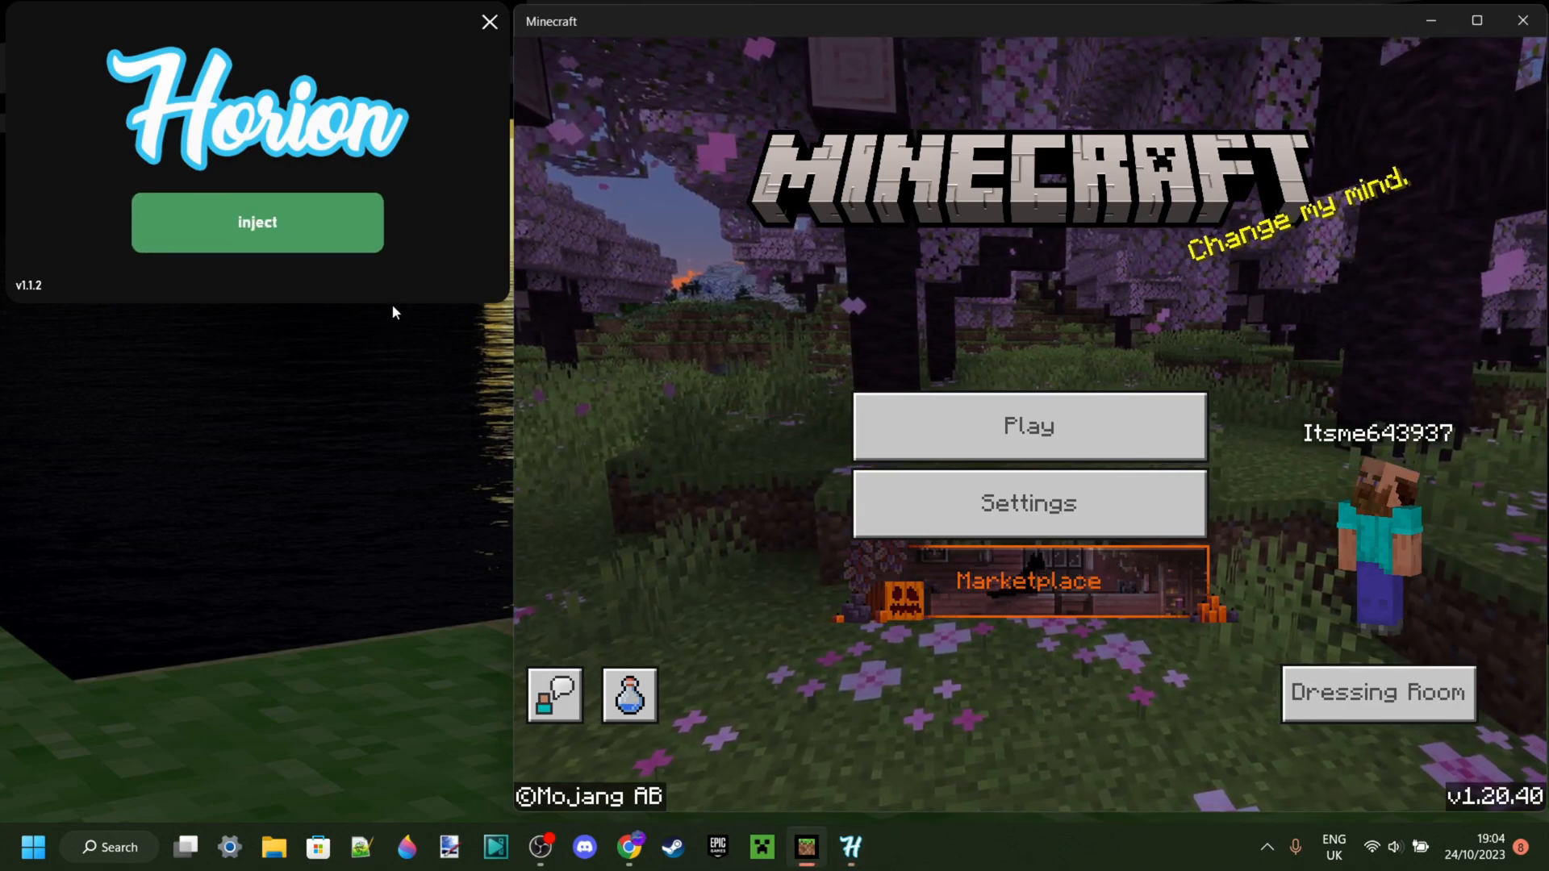
Inject the Horion client into the running Minecraft 1.20.40, which leaves a blank red crash screen.
left_click(256, 221)
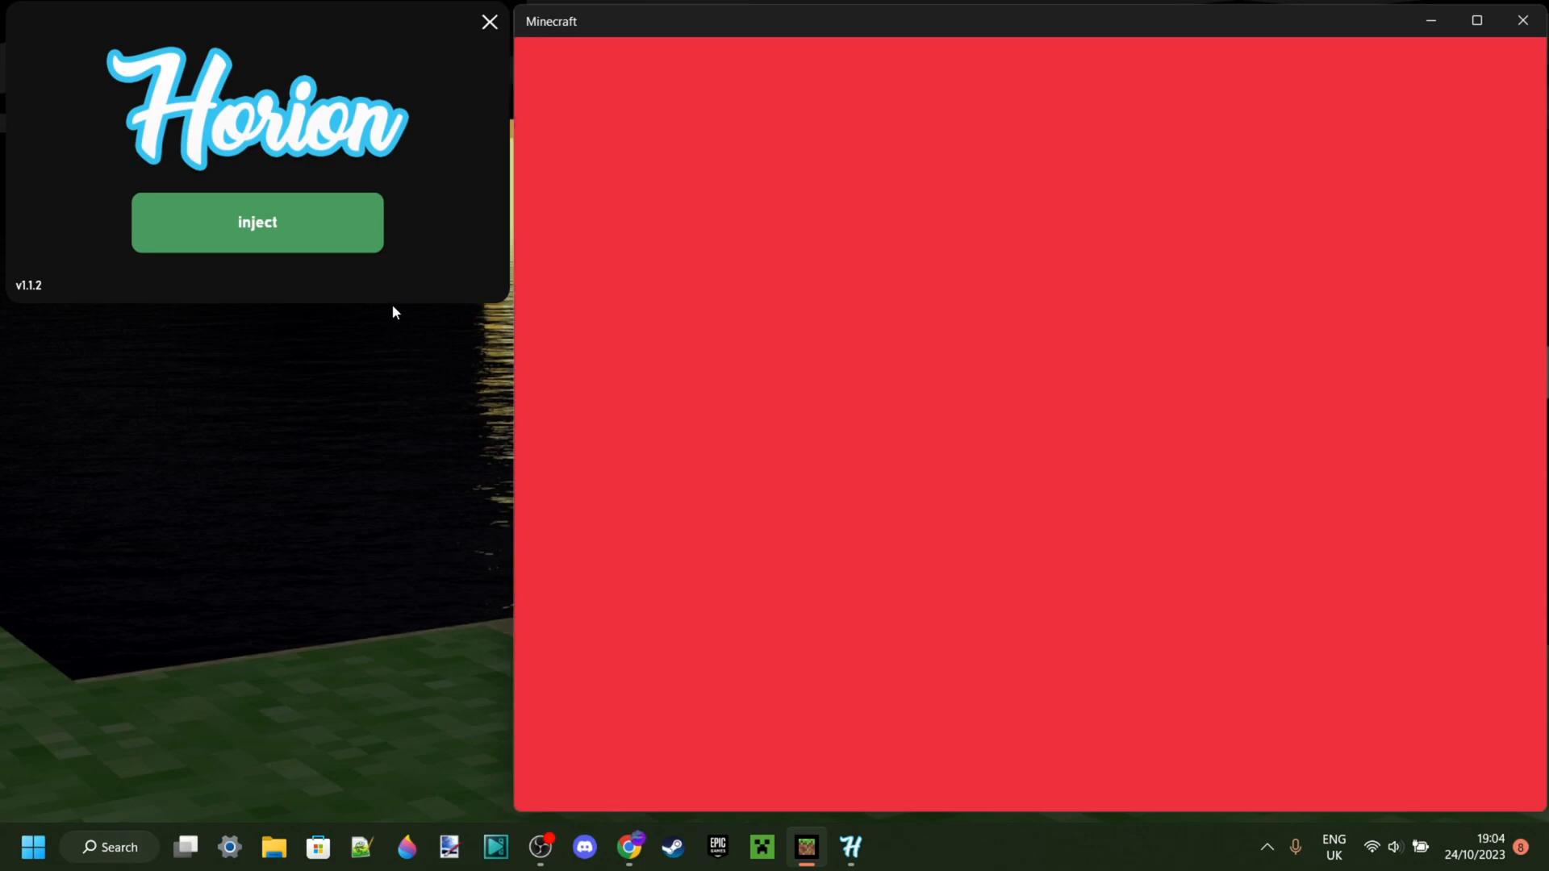